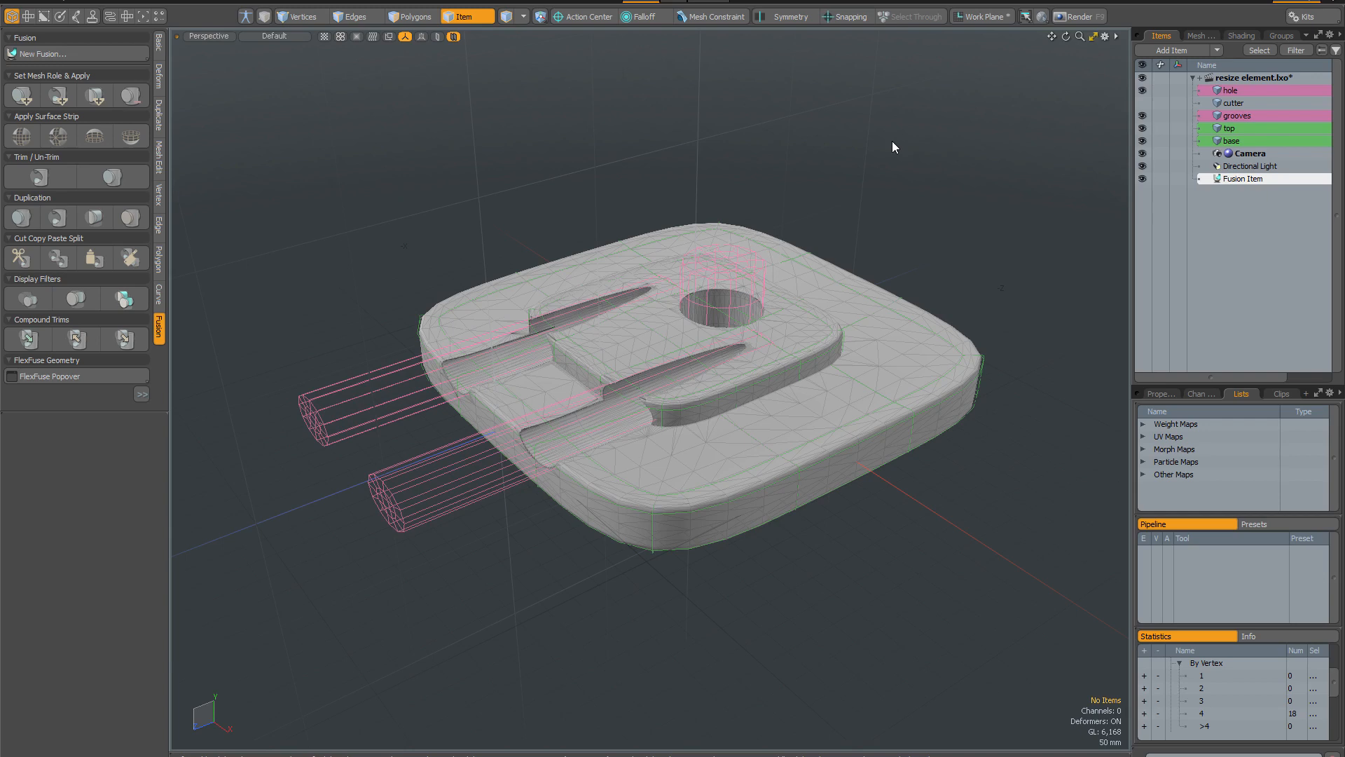
mouse_move(899, 203)
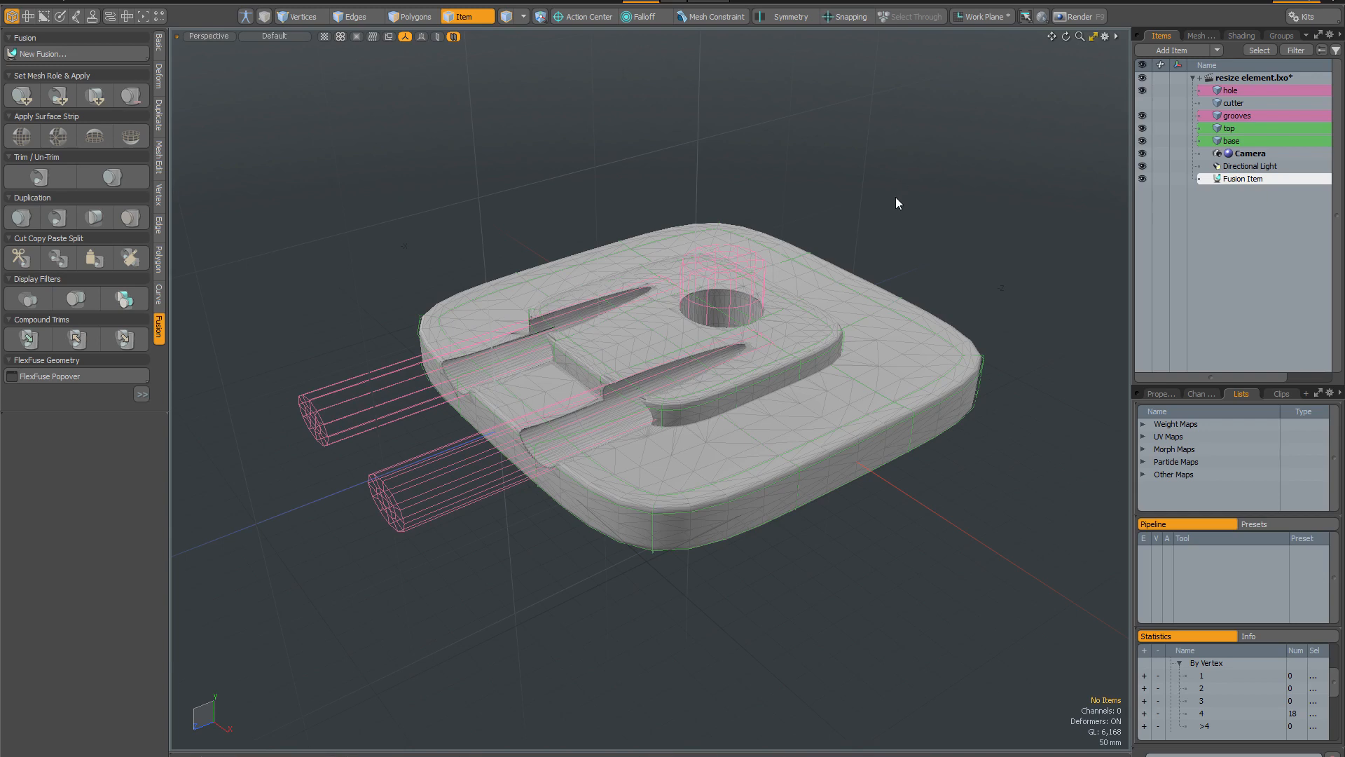
mouse_move(824, 349)
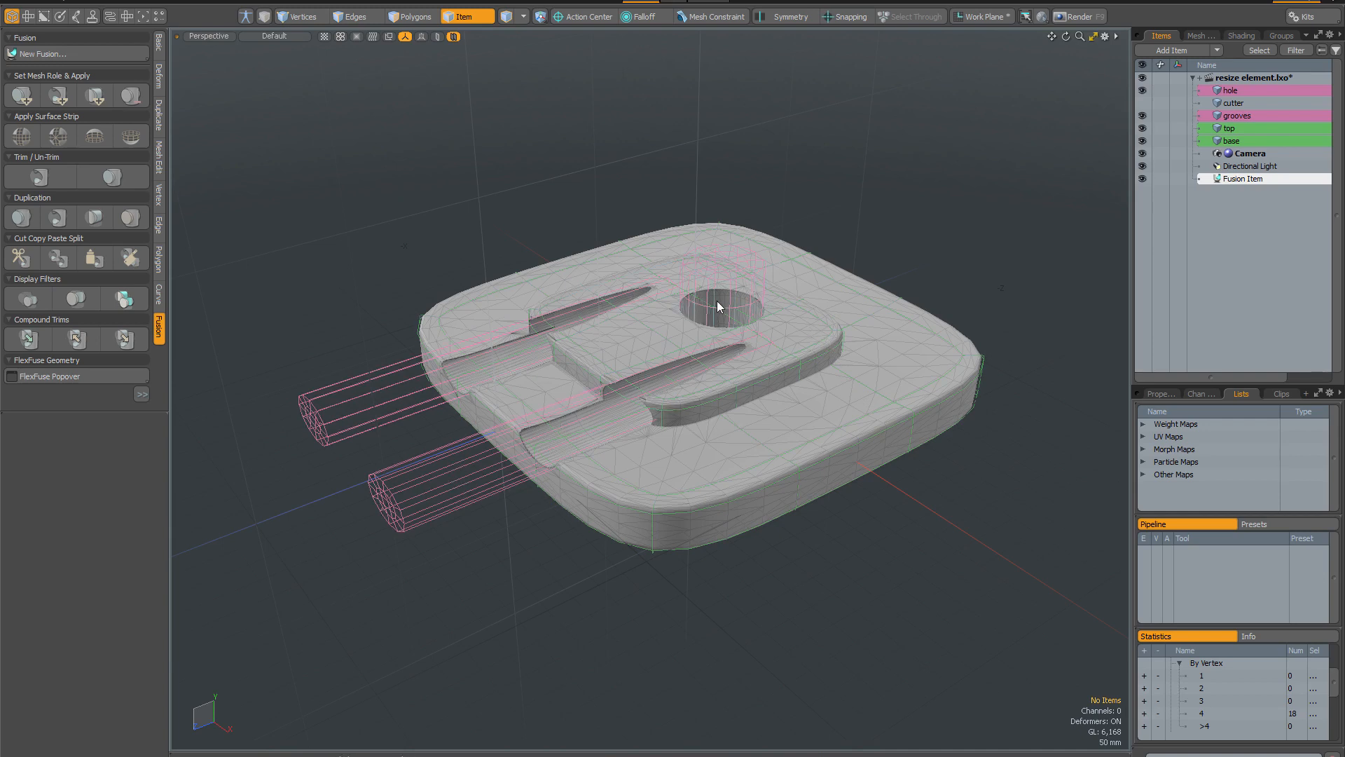
Step: Show the cutter mesh so the fused shape is clipped to the cutter's box
click(1233, 102)
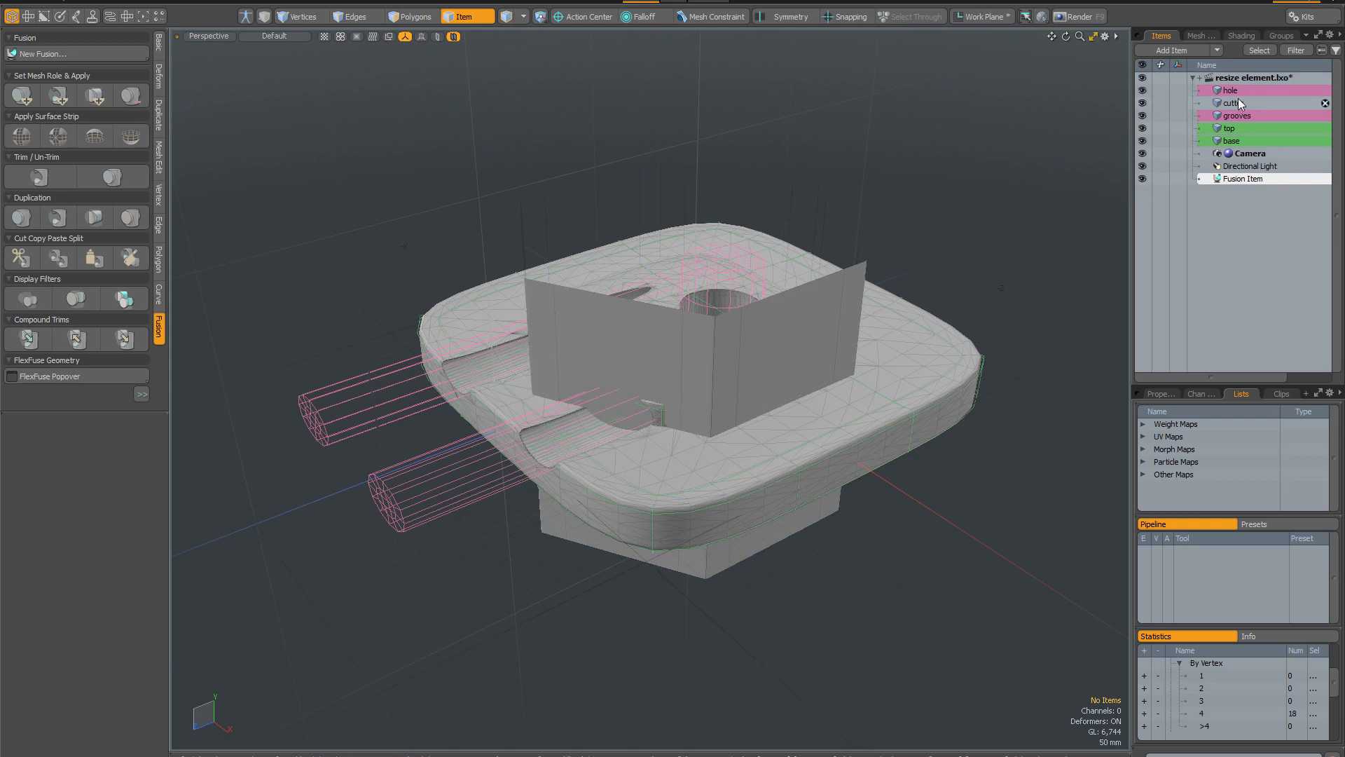
click(1233, 102)
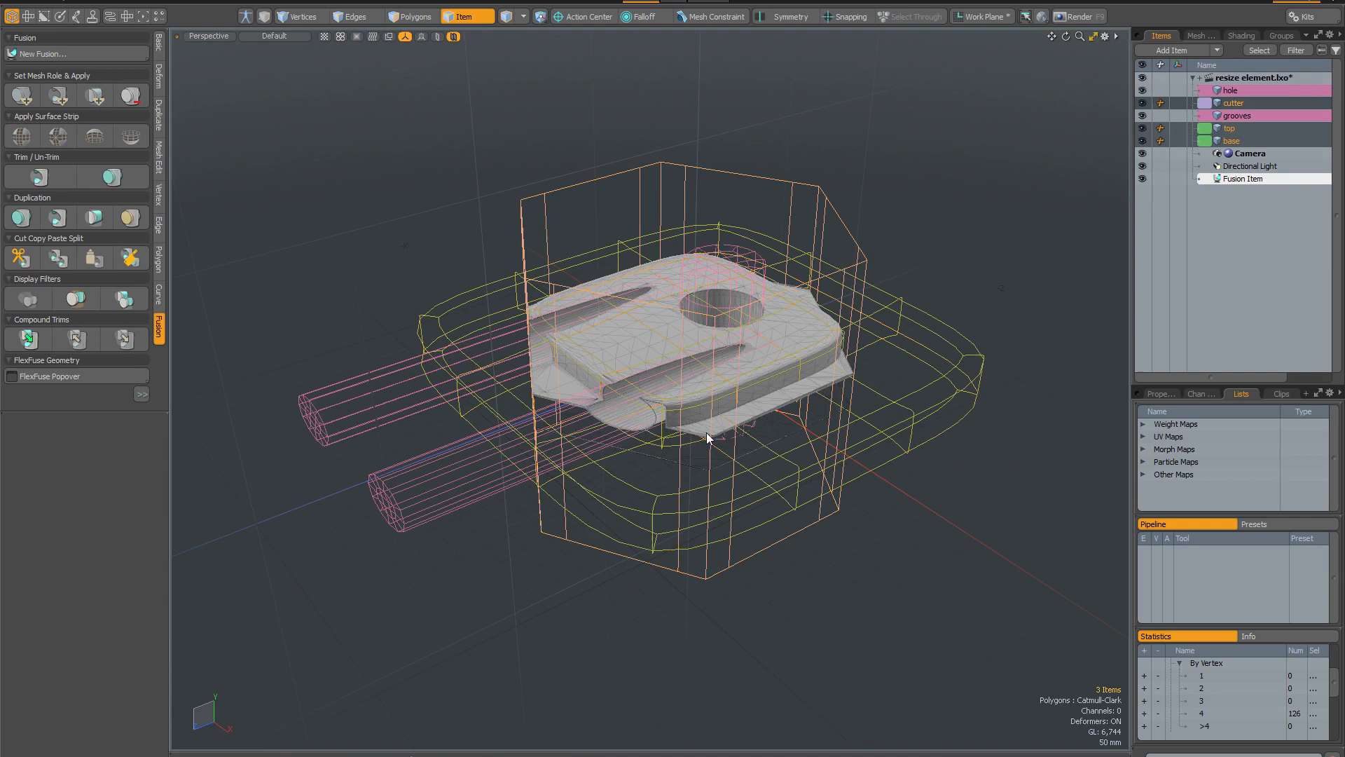
mouse_move(789, 408)
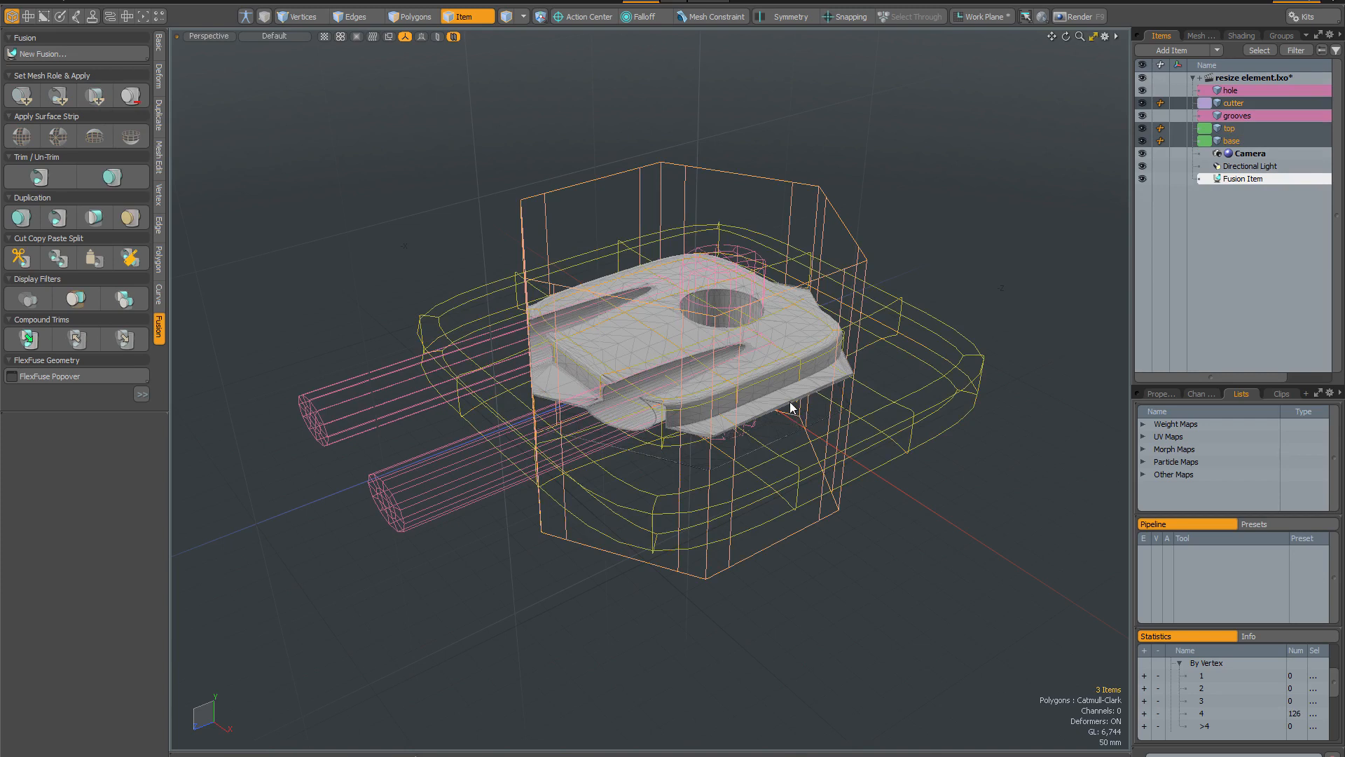
mouse_move(840, 283)
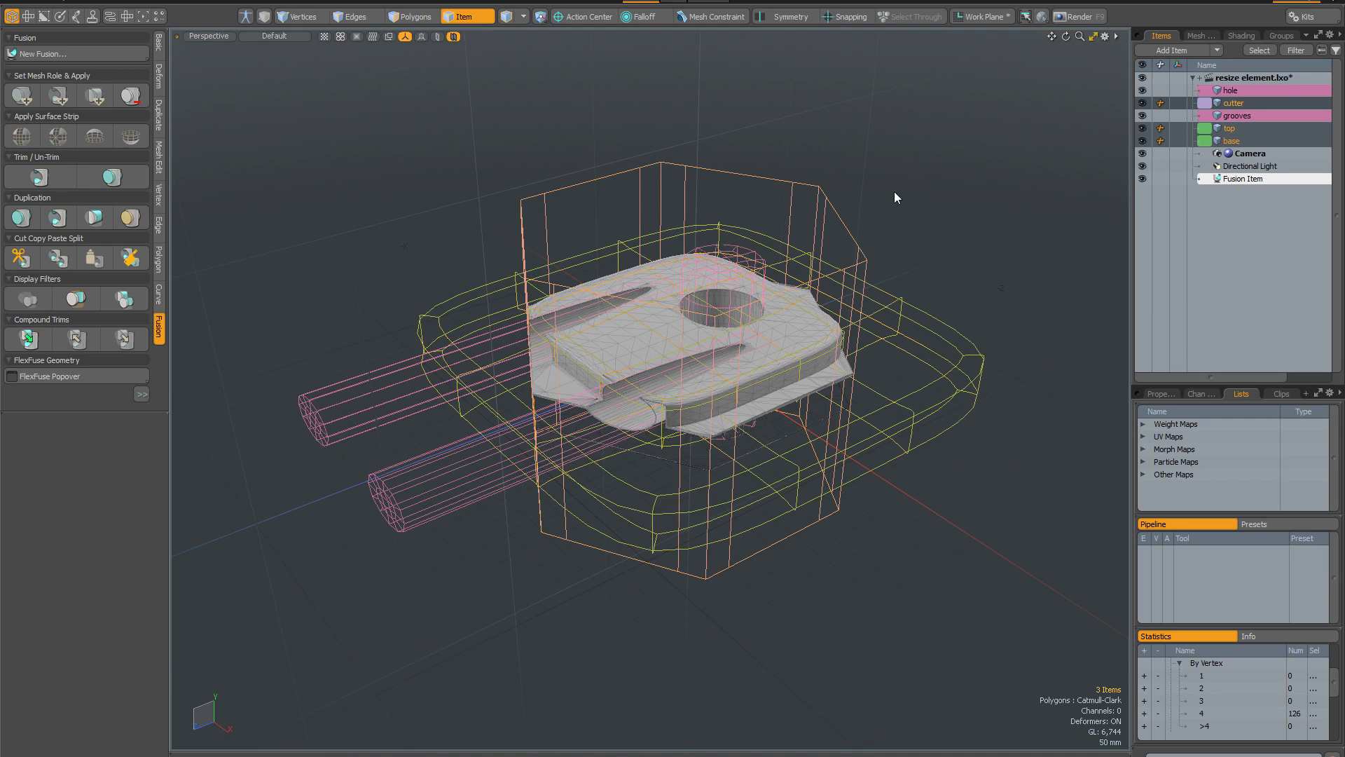
mouse_move(823, 192)
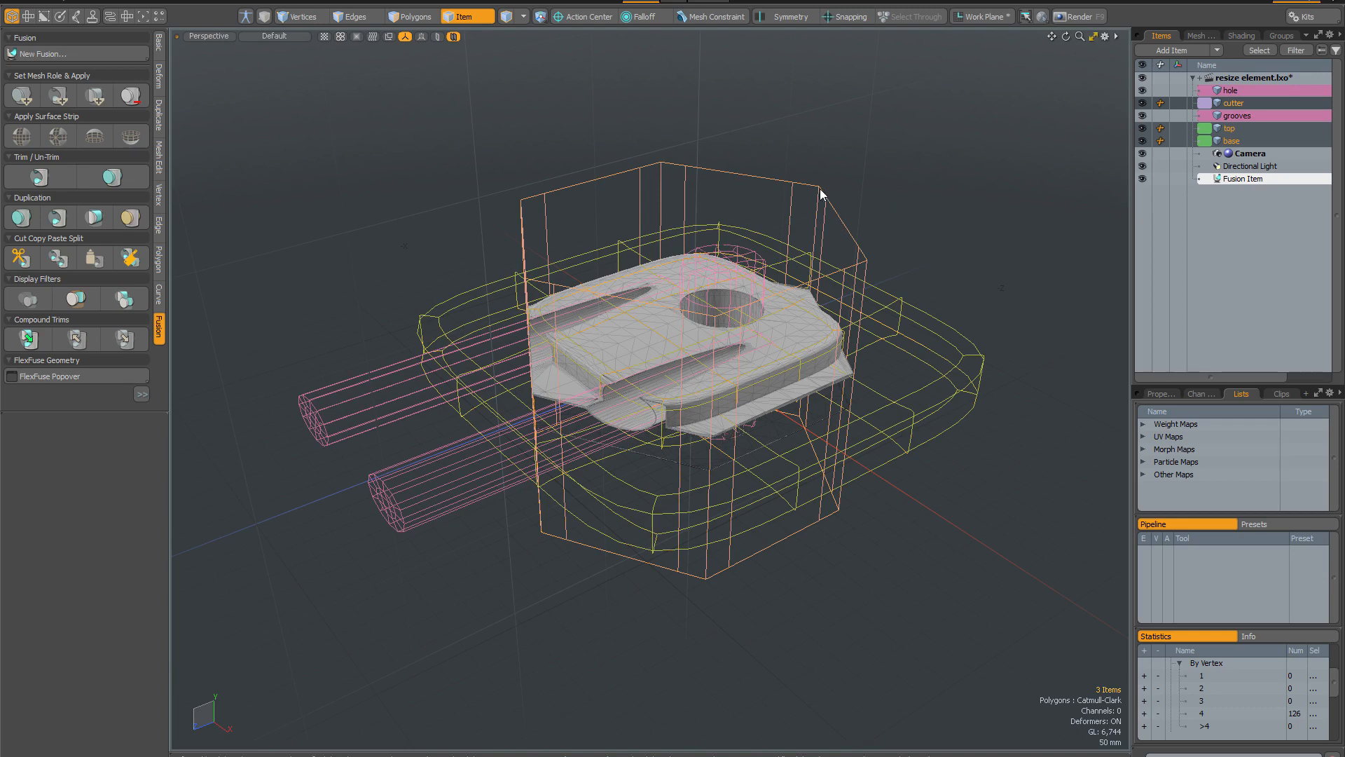
Step: Select the cutter item alone to reveal its cutting box around the fused key
click(1233, 102)
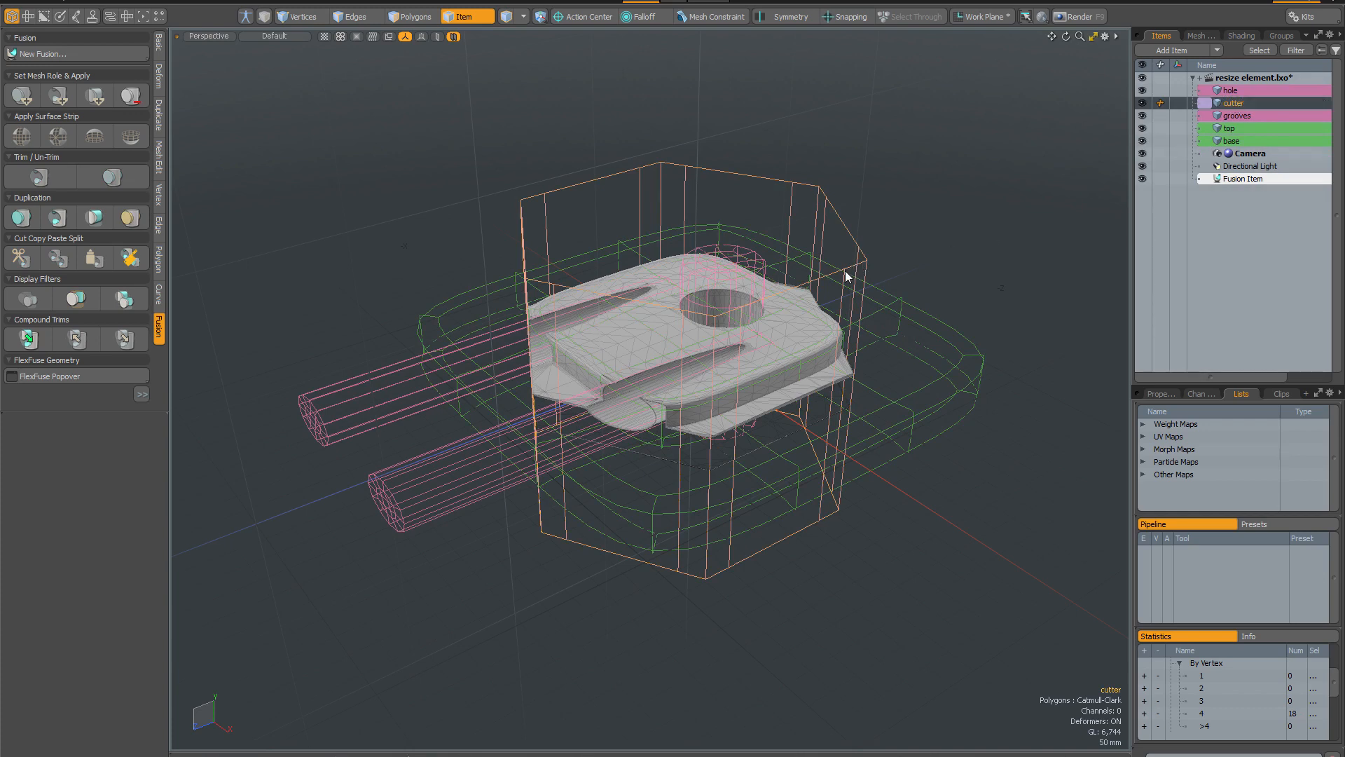
click(911, 17)
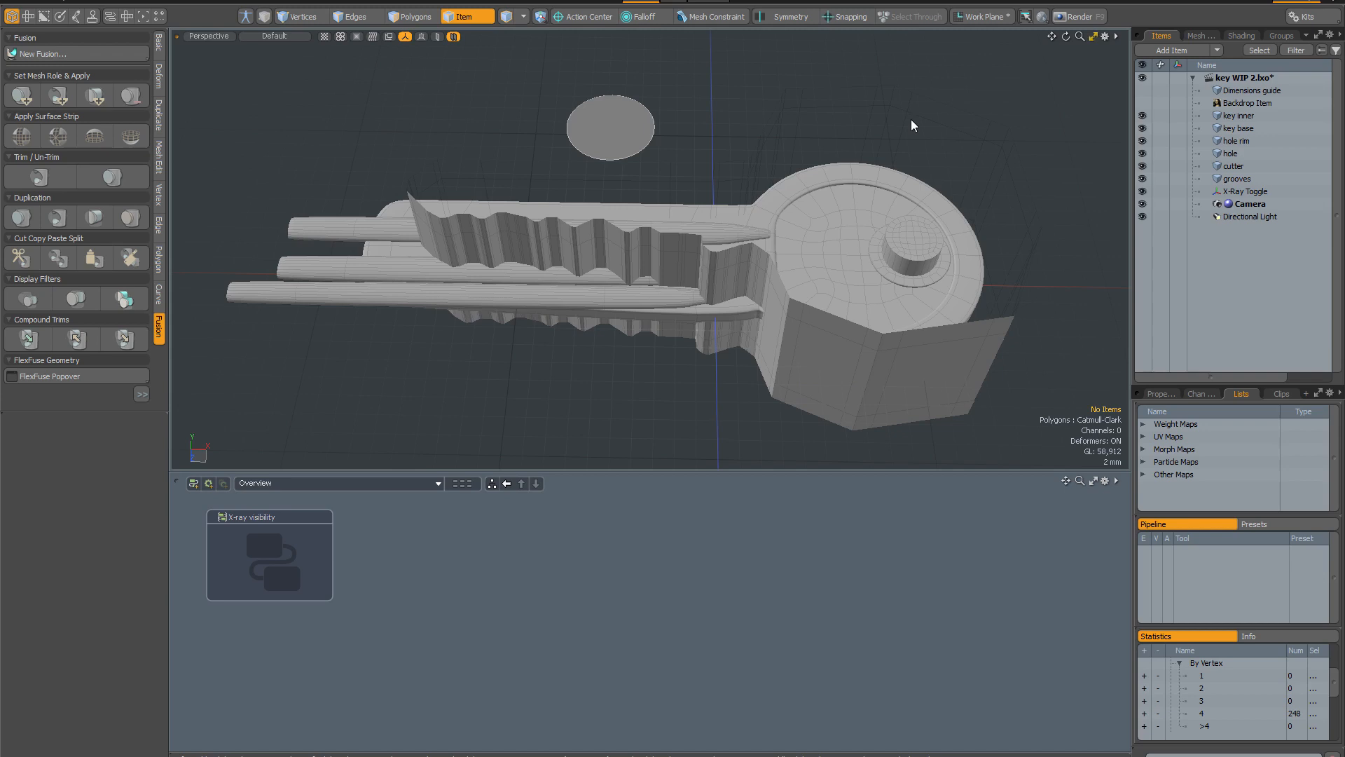
mouse_move(374, 447)
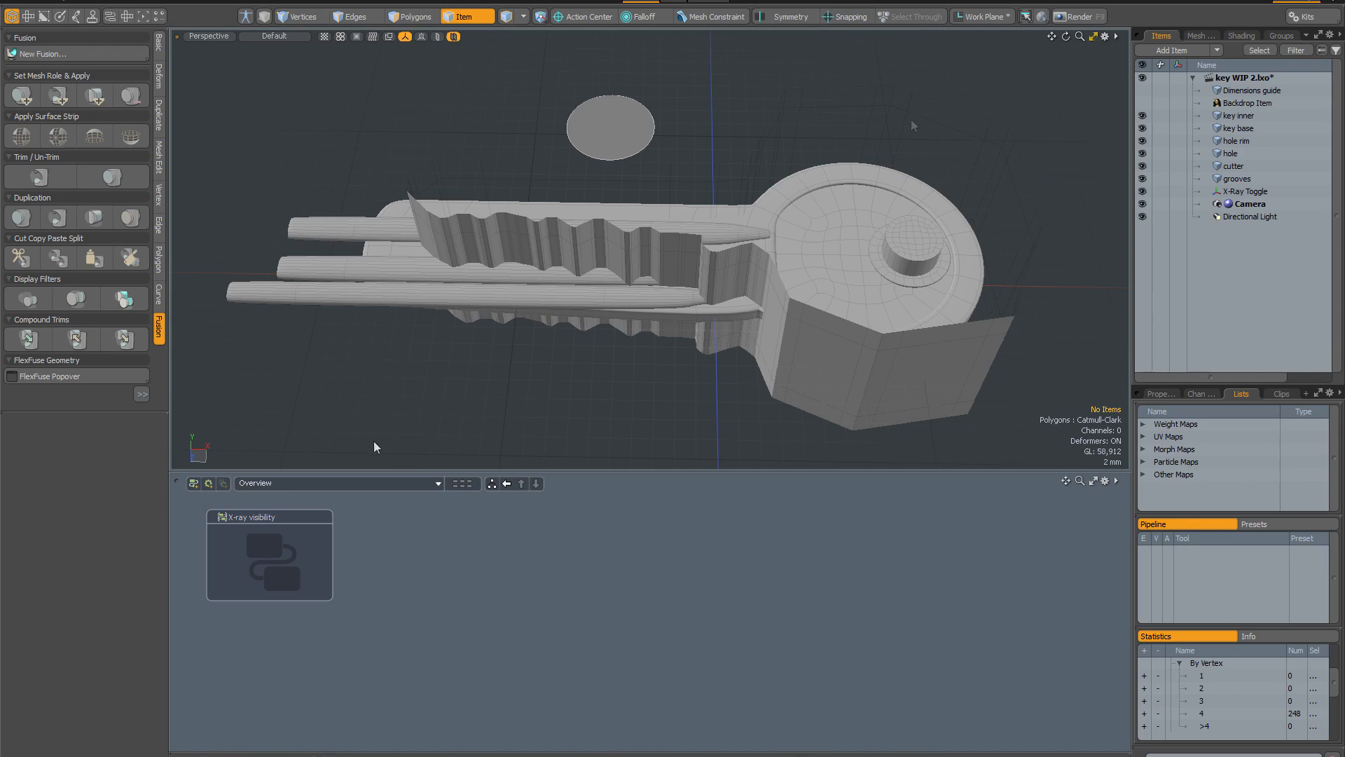
mouse_move(547, 614)
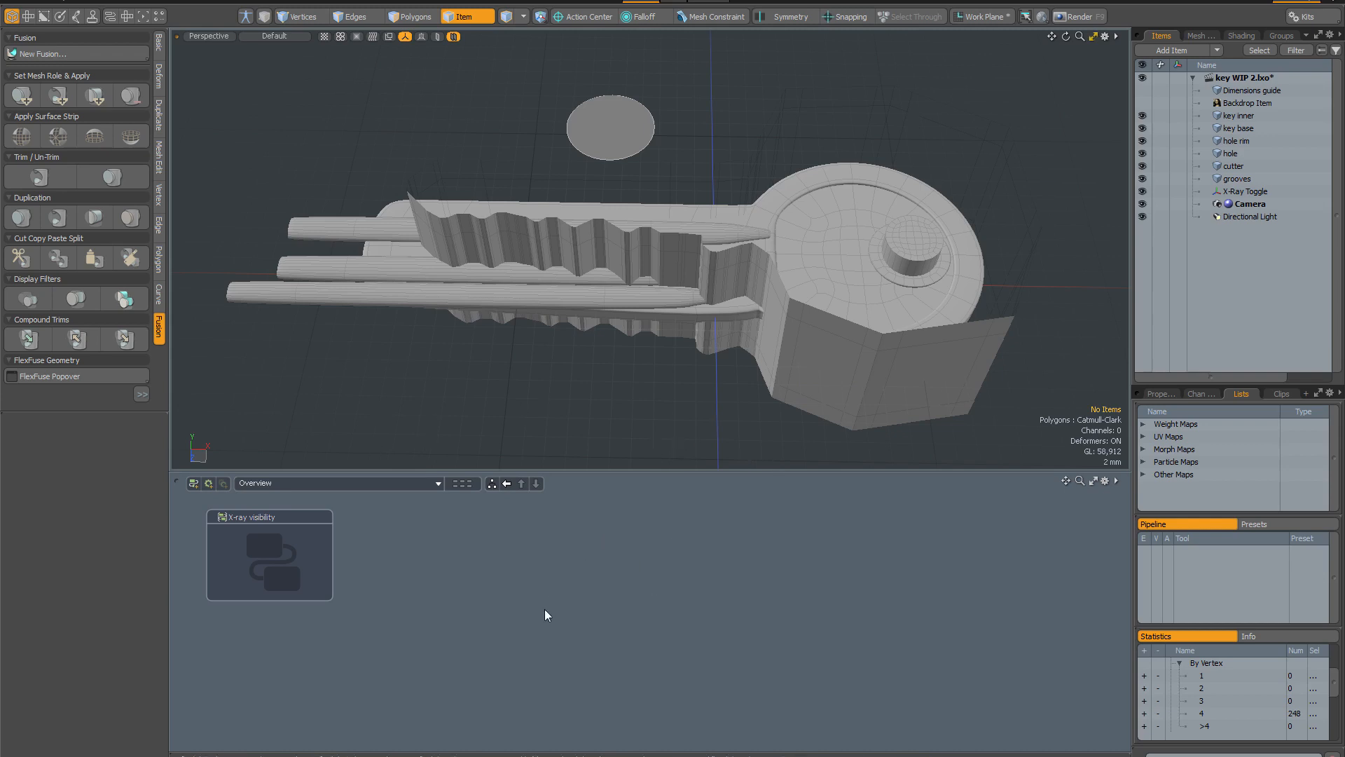
mouse_move(635, 590)
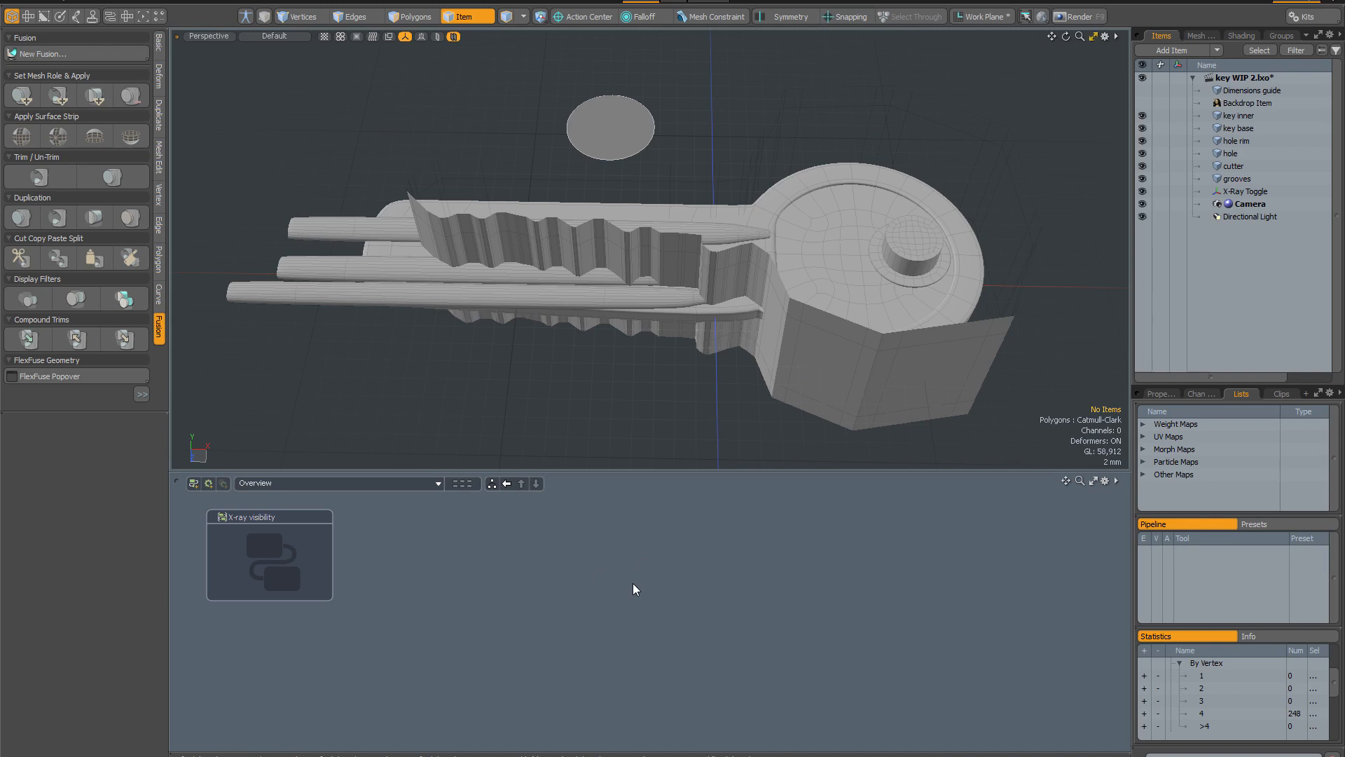
mouse_move(674, 571)
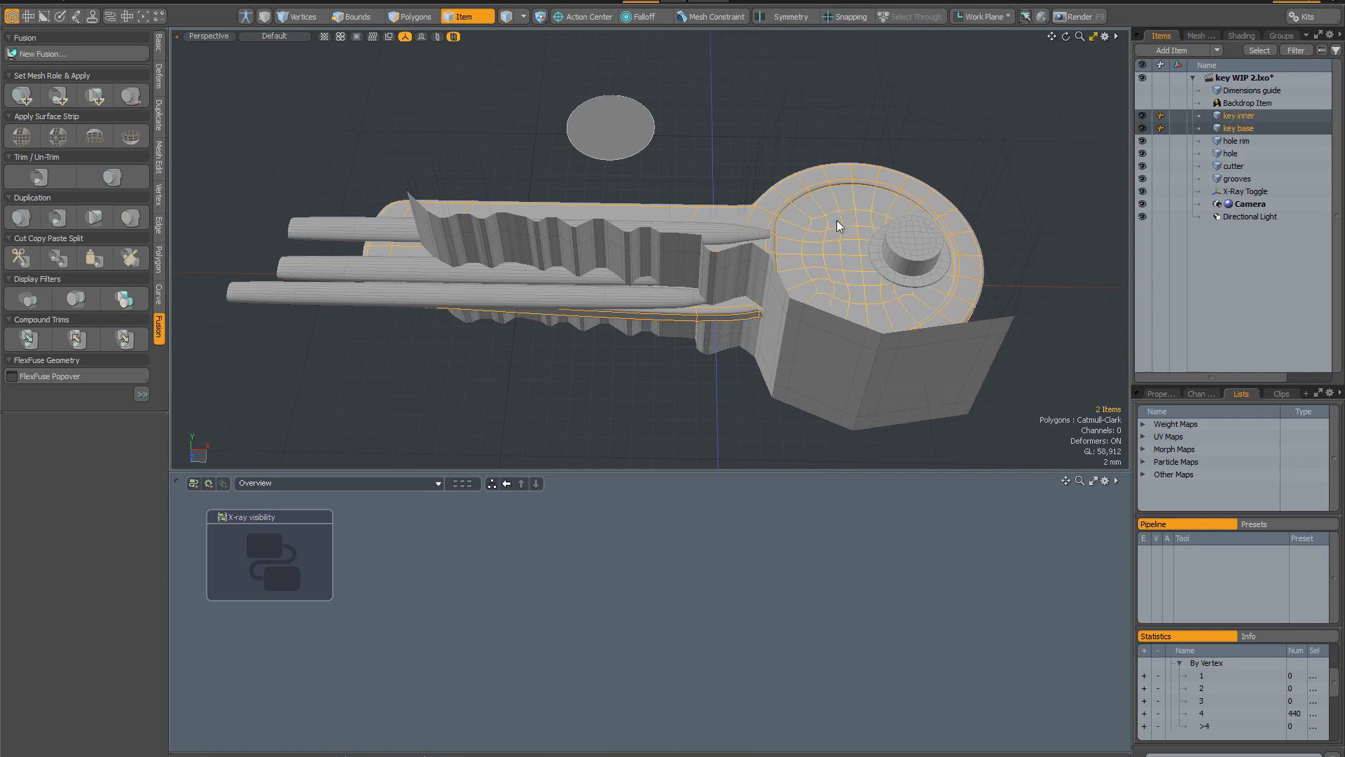
Step: Create a new fusion from the selected key inner, key base and hole rim meshes
click(41, 53)
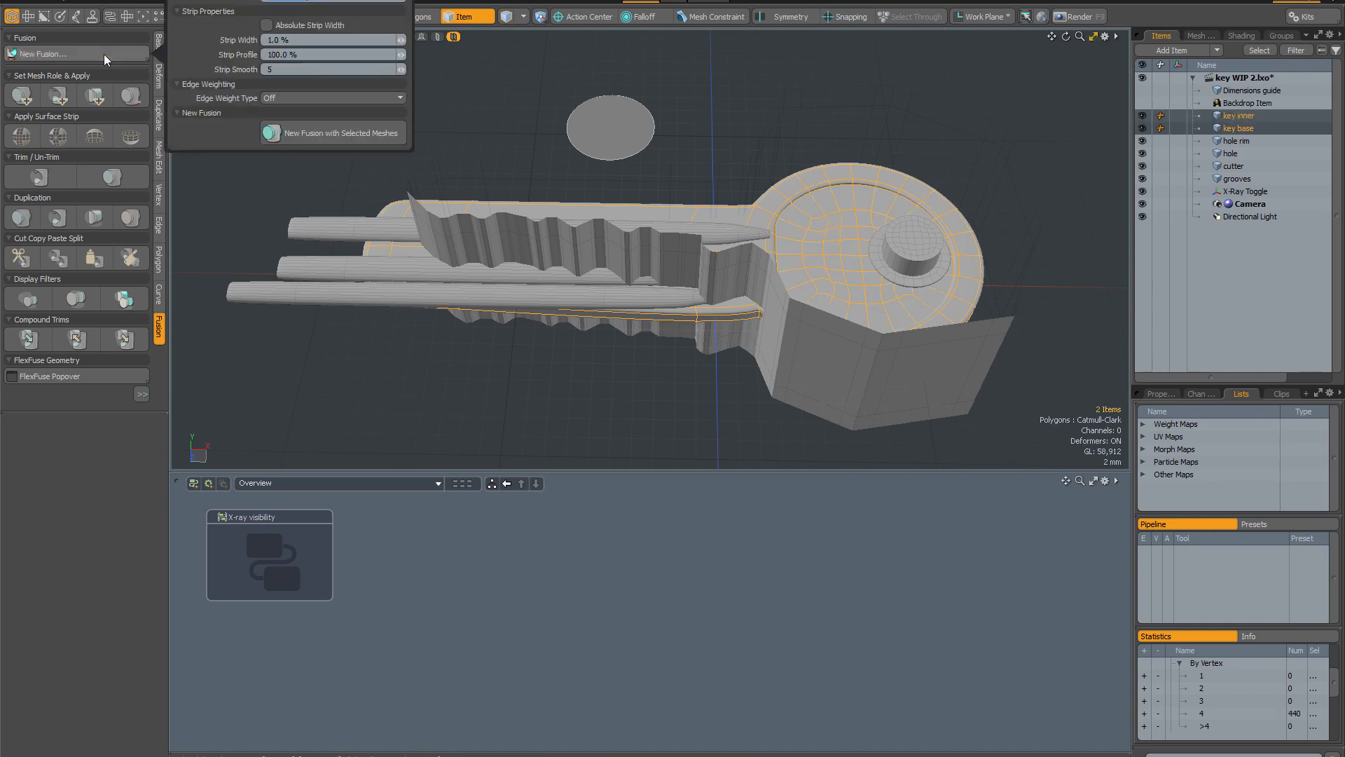
click(339, 133)
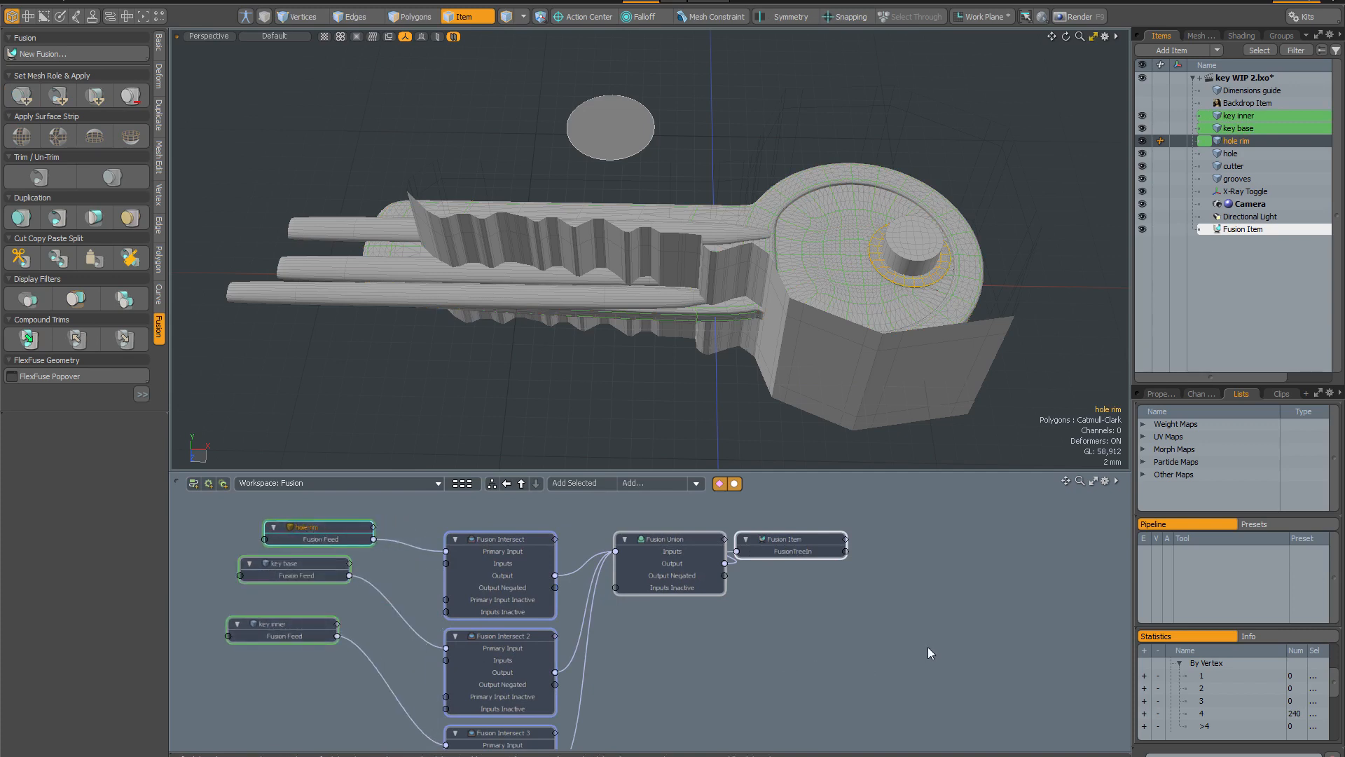
Step: Add the hole and grooves to the fusion as subtraction inputs cutting into the key
click(1229, 152)
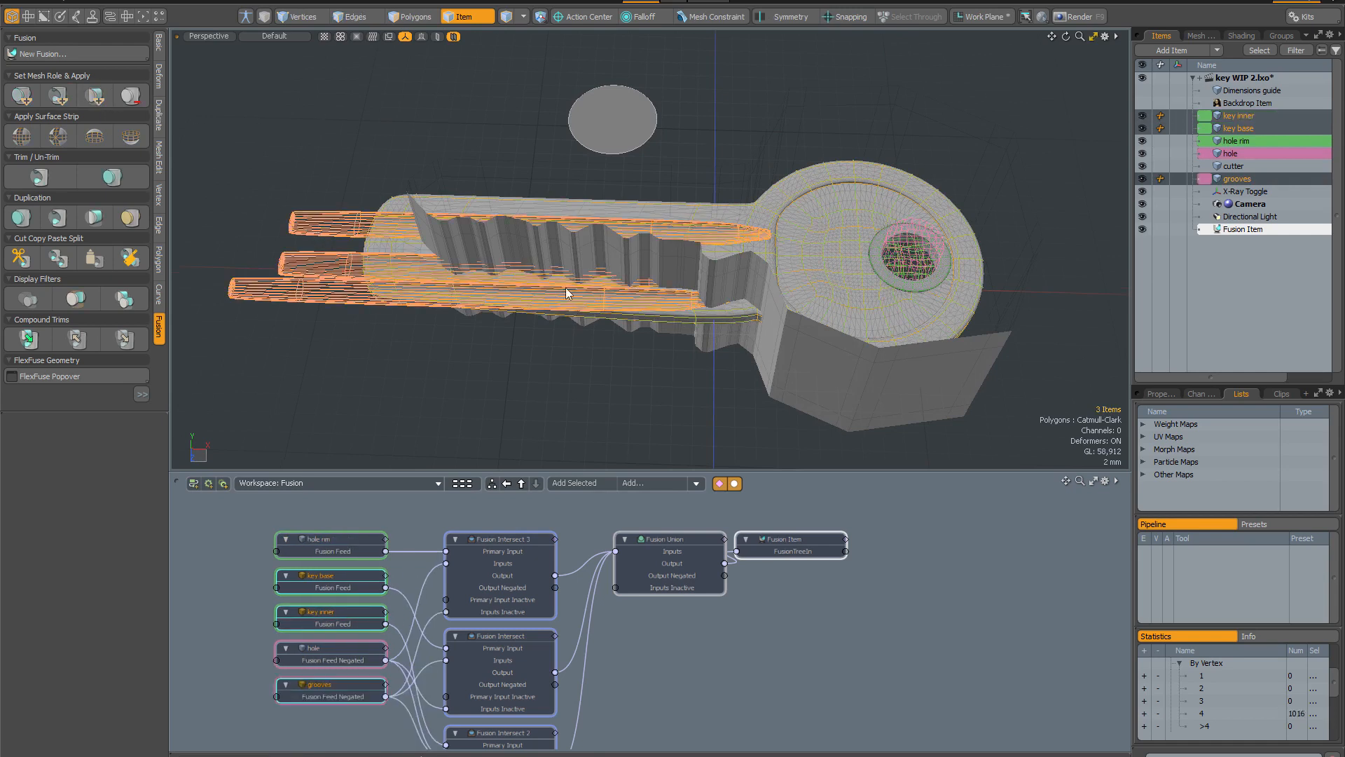
drag(566, 292, 729, 200)
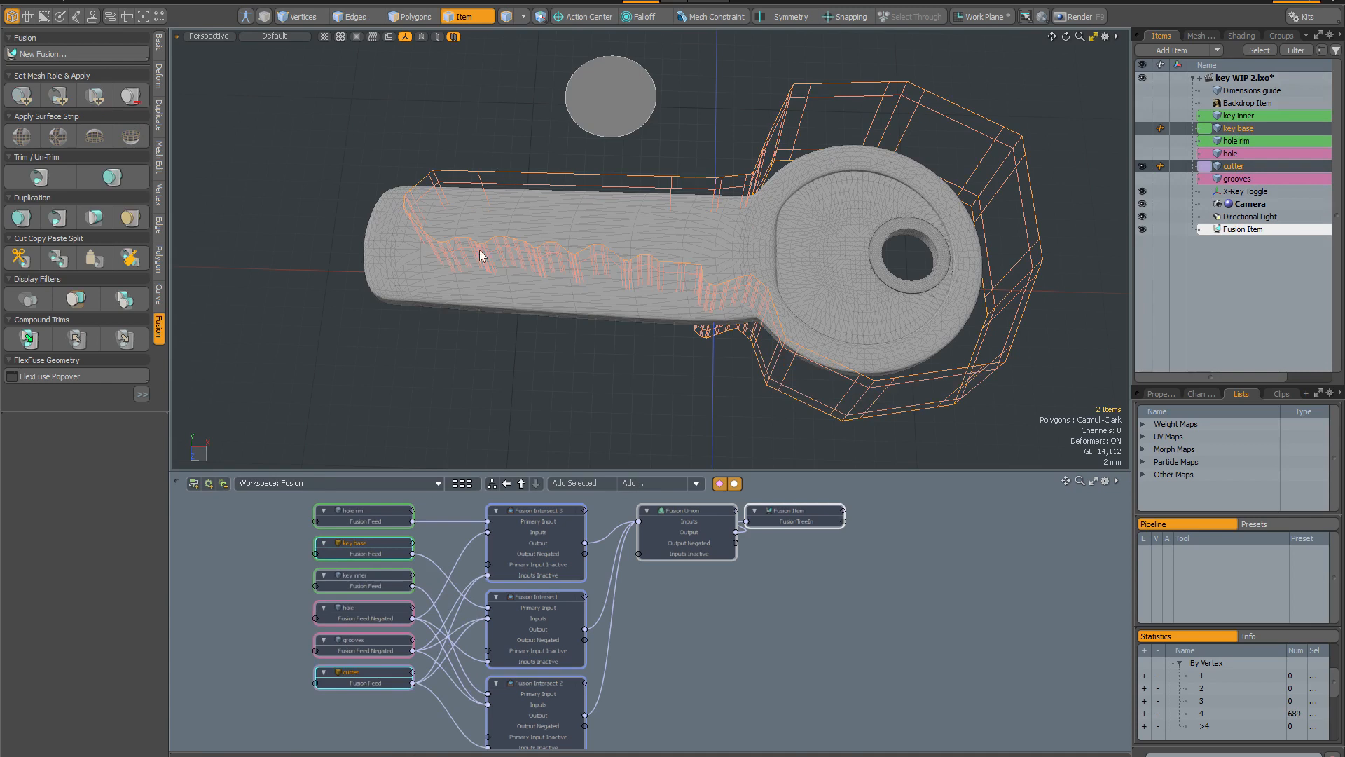
mouse_move(1077, 92)
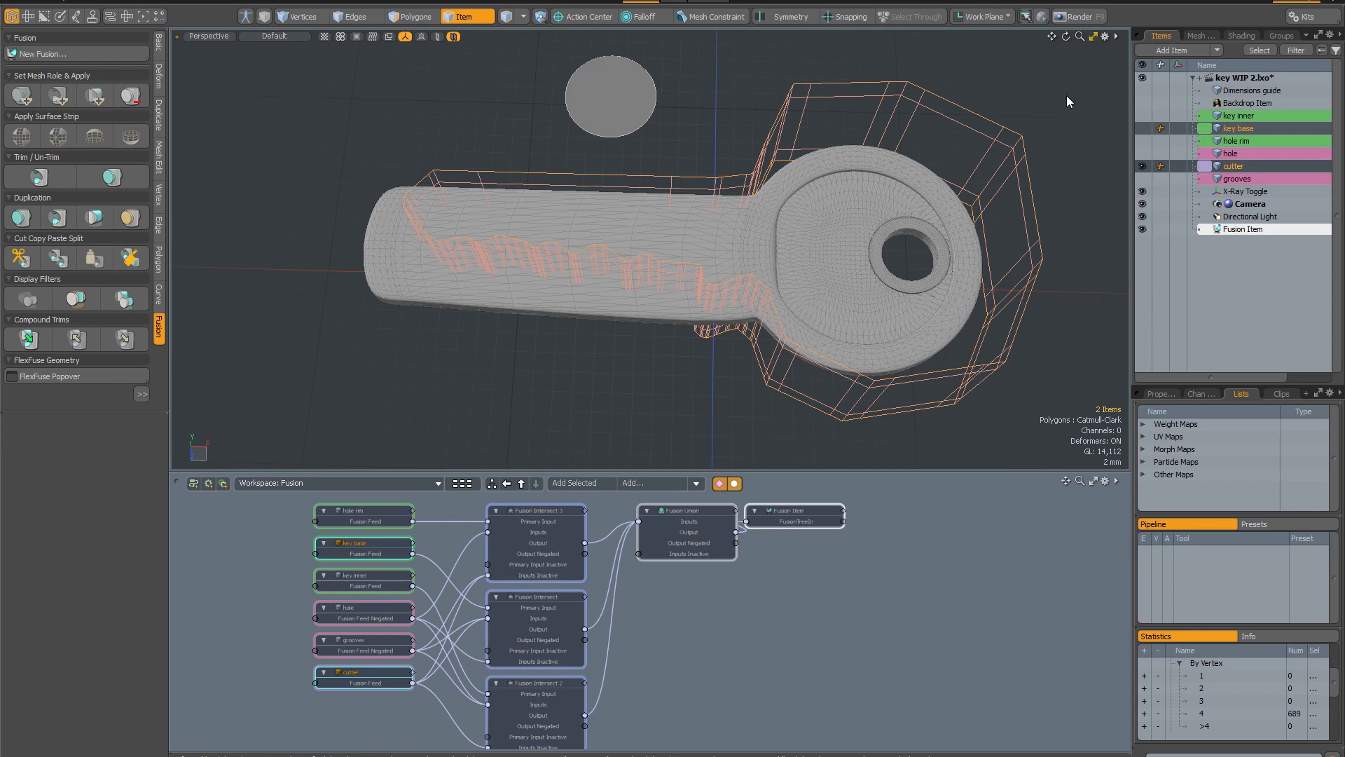
mouse_move(661, 431)
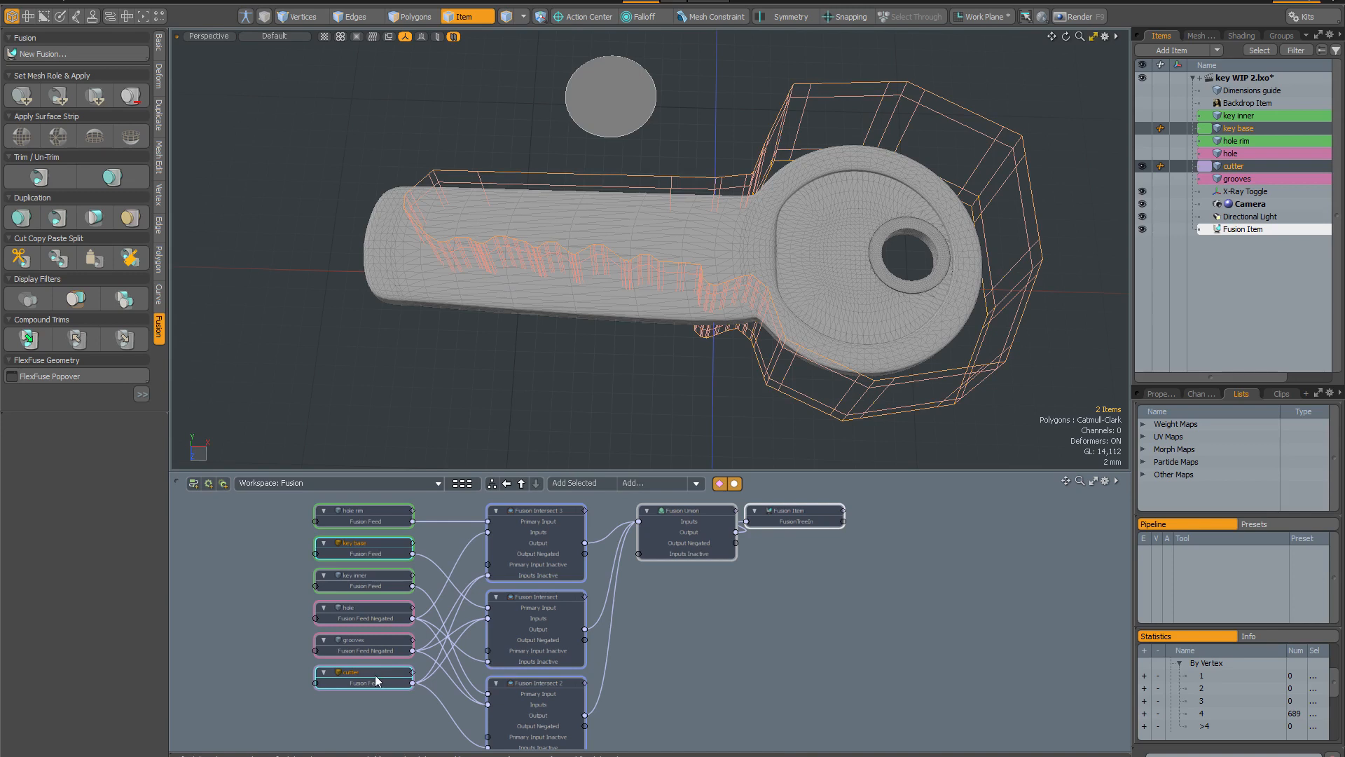
Step: Unlink the cutter Fusion Feed node from the Intersect nodes and reposition it below the union
drag(351, 677, 296, 690)
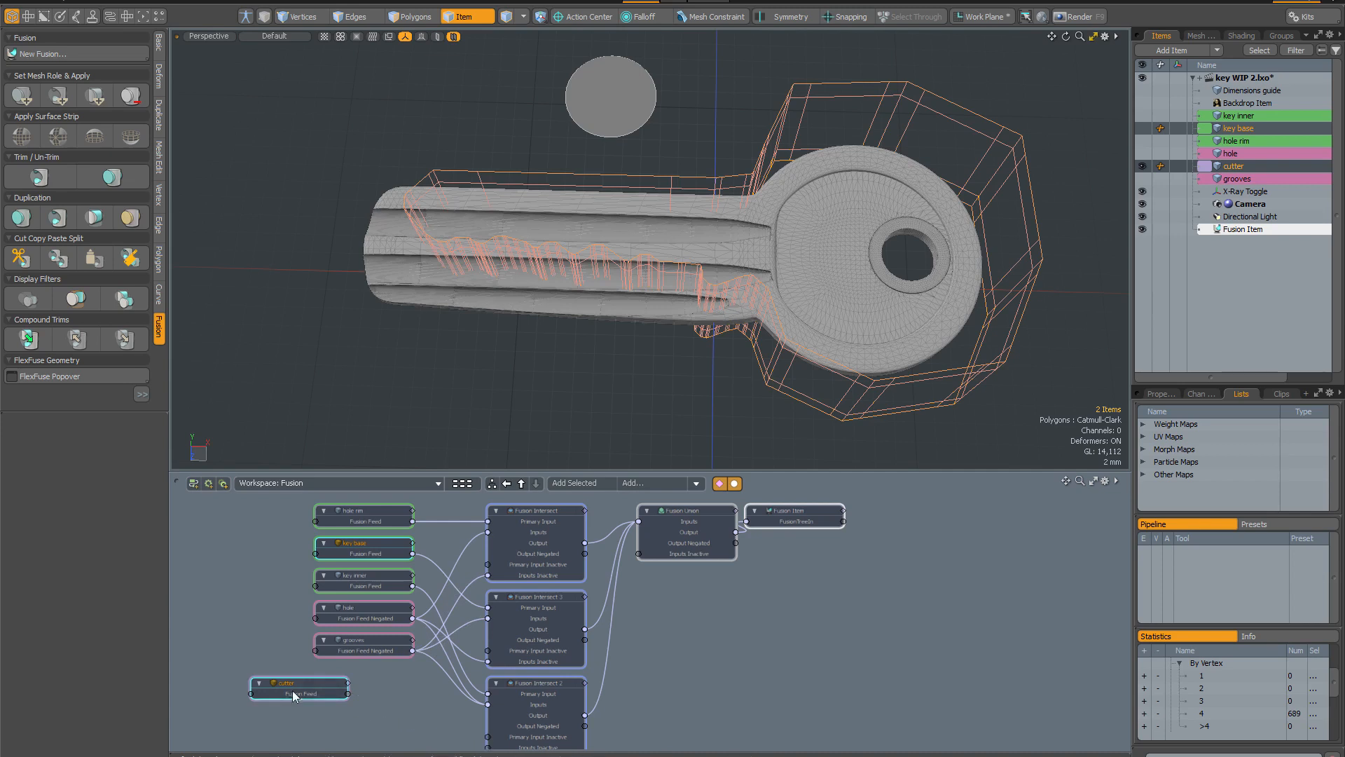
drag(299, 687, 707, 667)
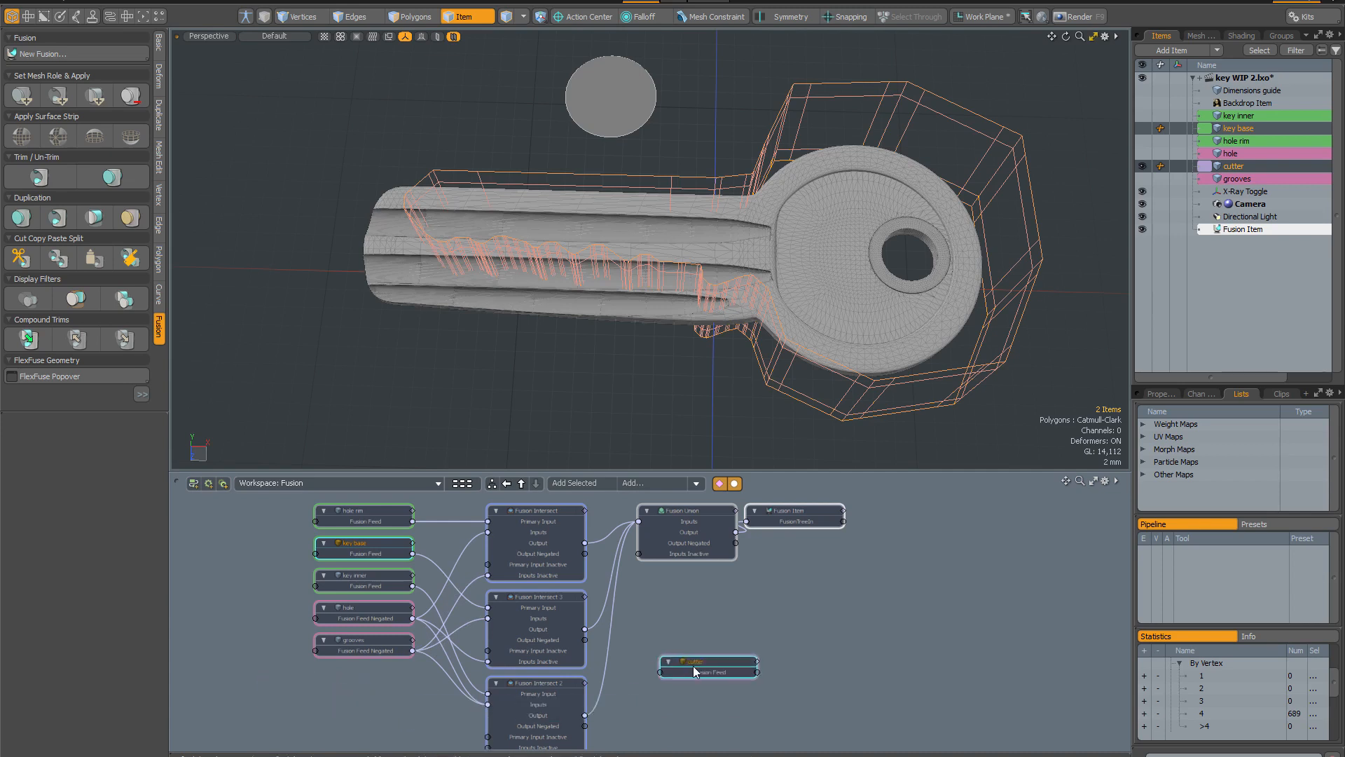
mouse_move(862, 677)
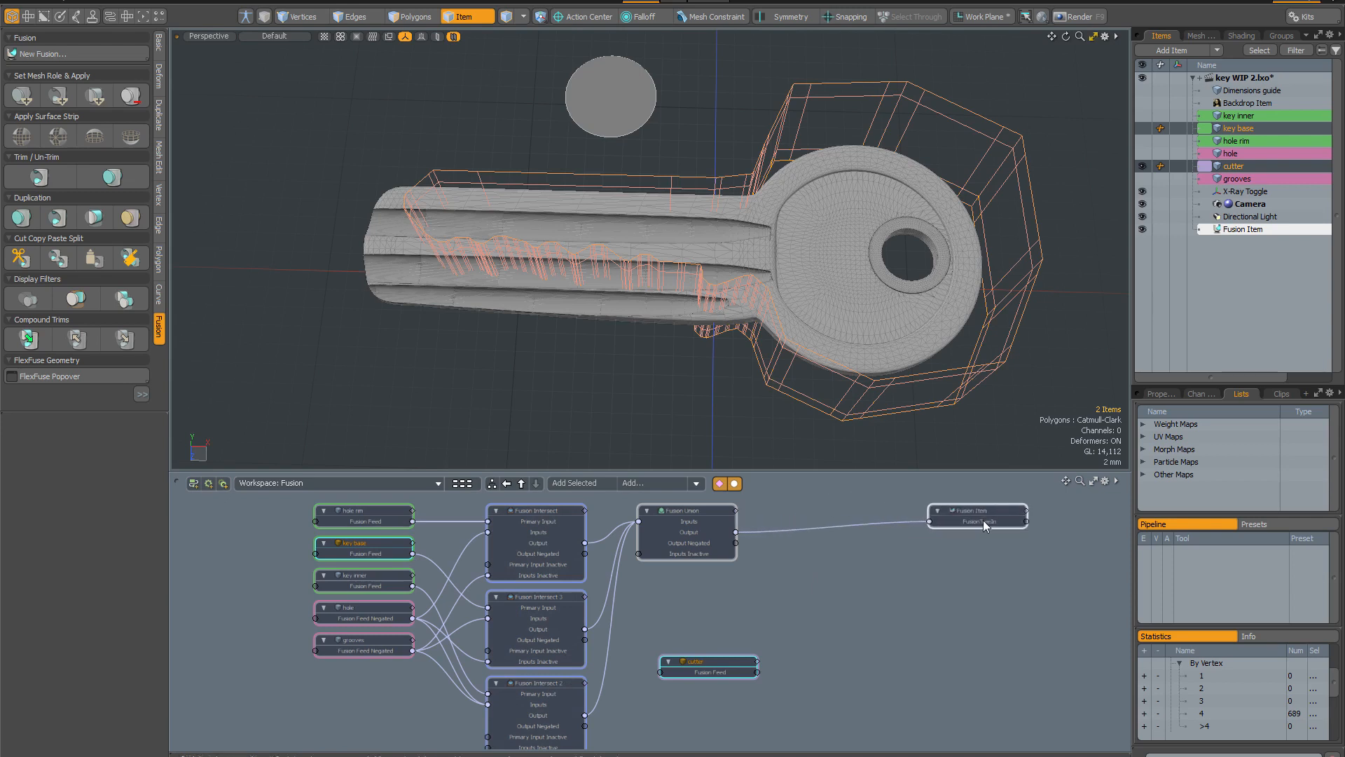
mouse_move(925, 571)
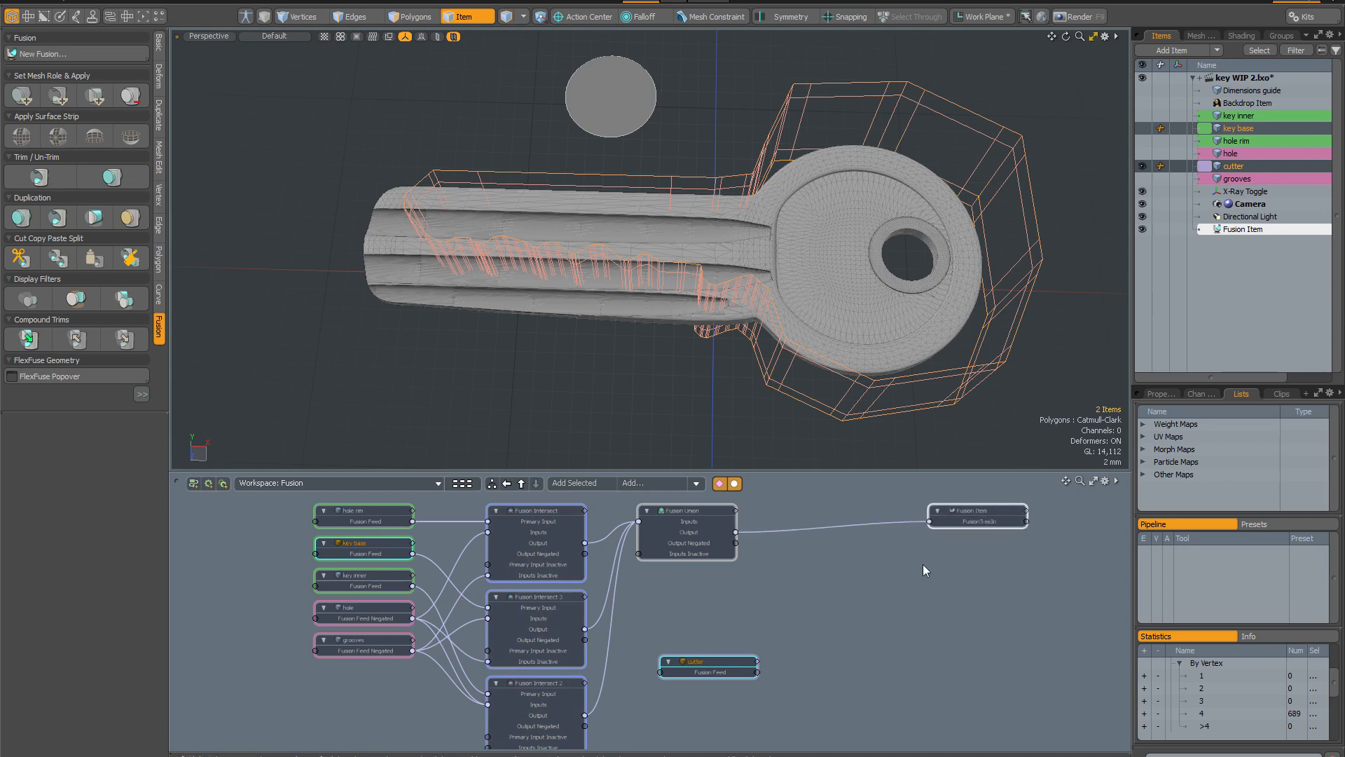
Step: Add a Fusion Intersect node to join the union output with the cutter feed
click(654, 483)
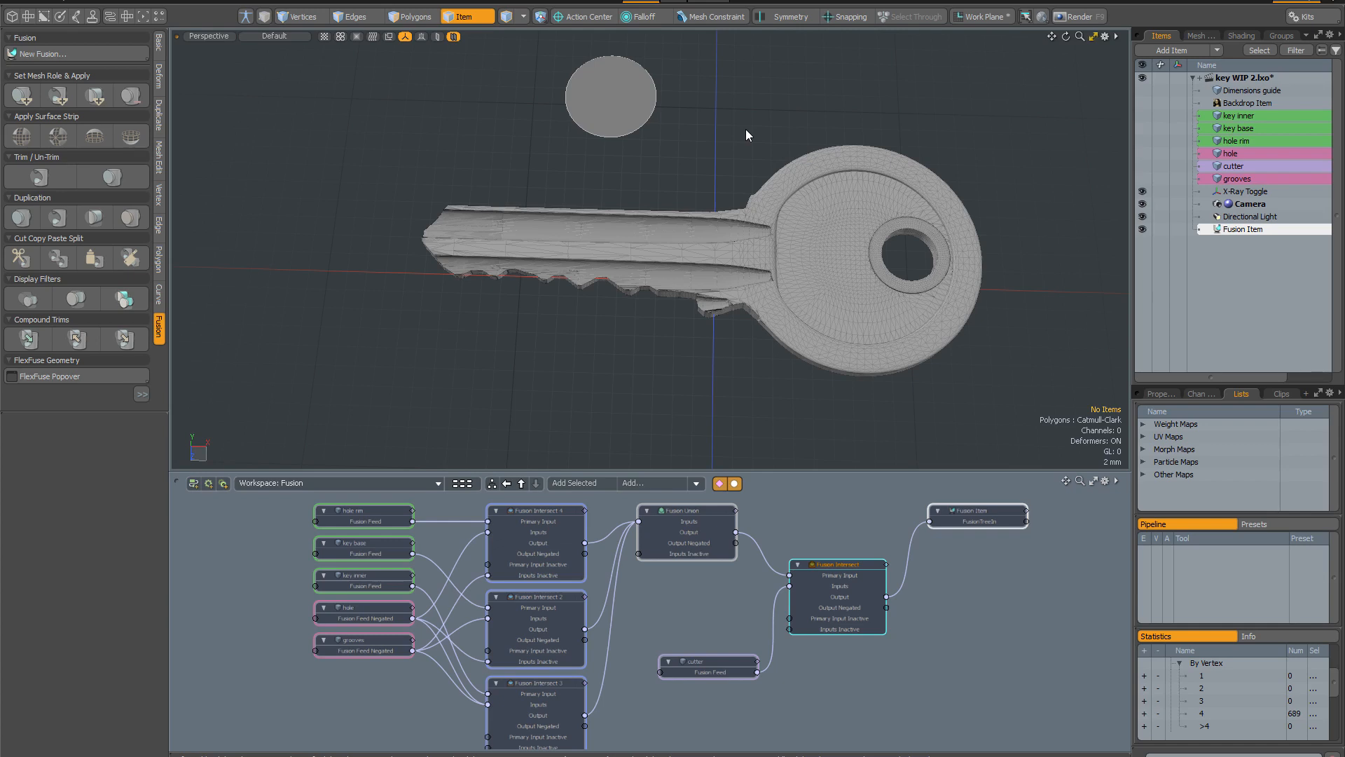
mouse_move(713, 92)
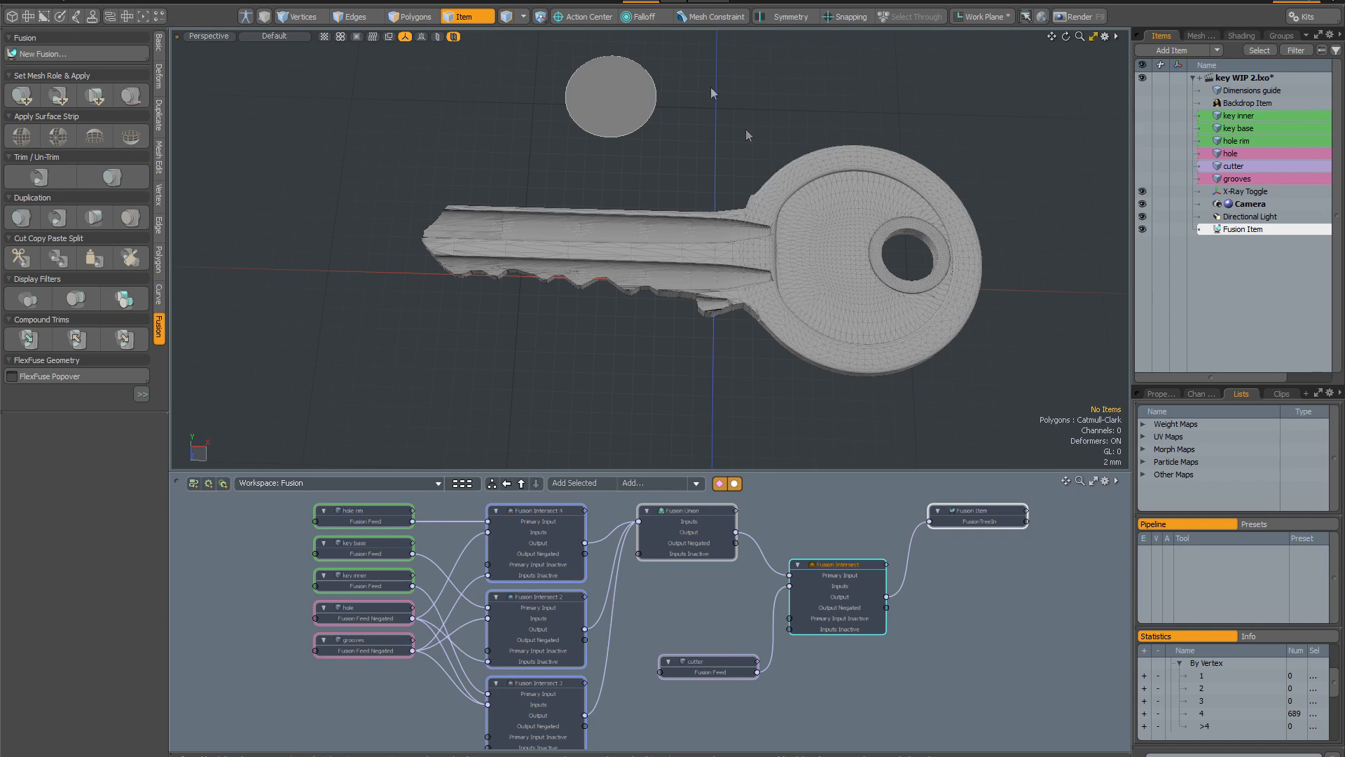
mouse_move(714, 94)
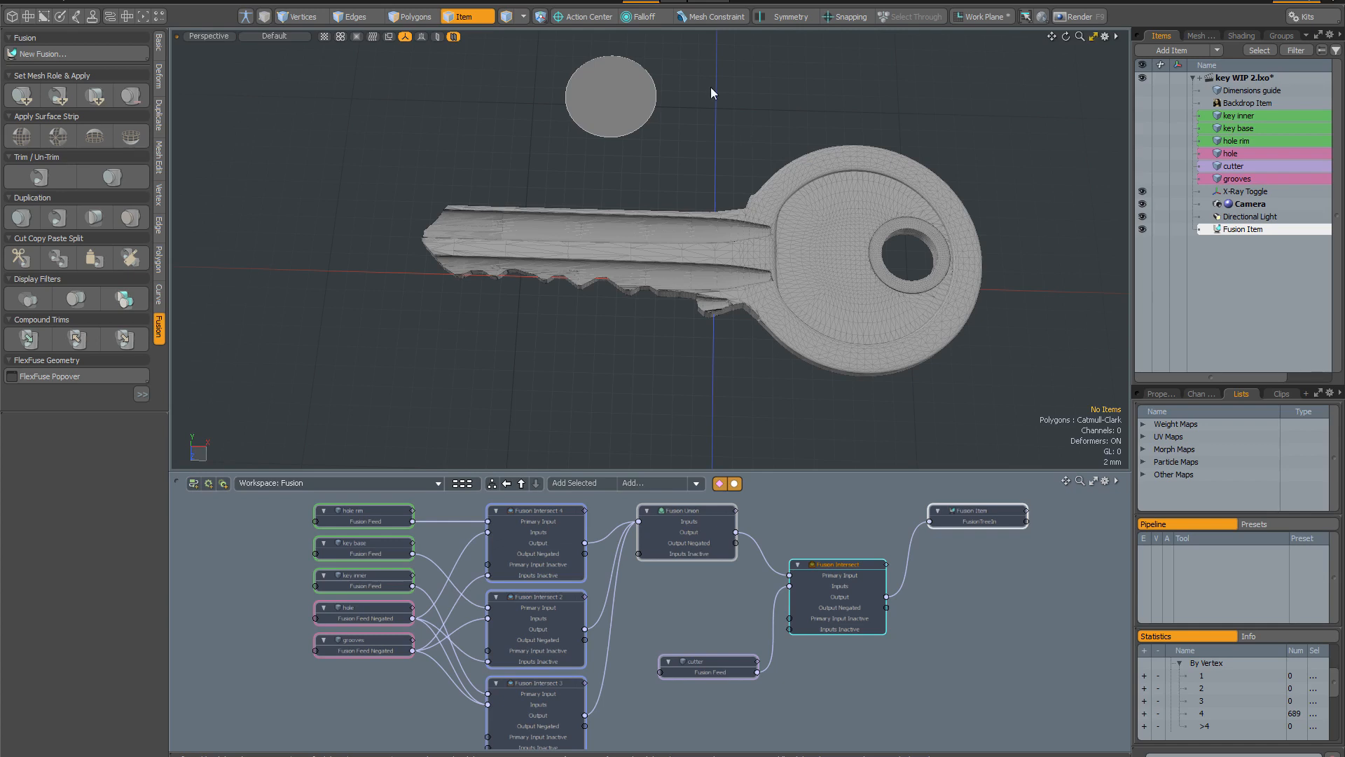